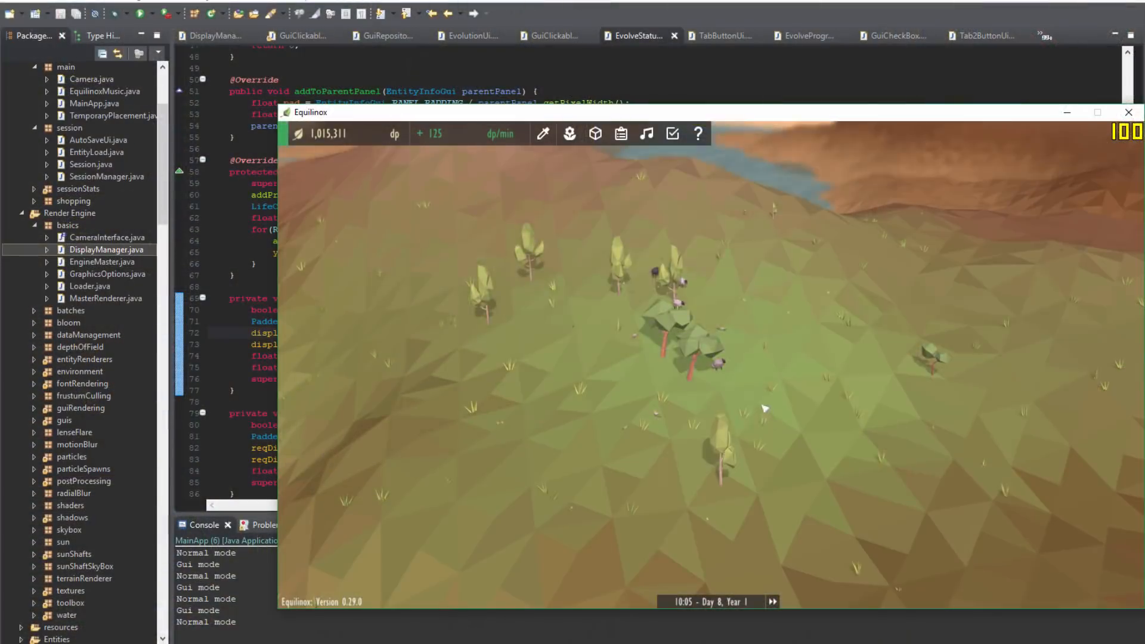
- Browse the oak's Apple, Elm and Spindly Tree requirements, then show the birch's Wobbly Tree requirements
click(692, 378)
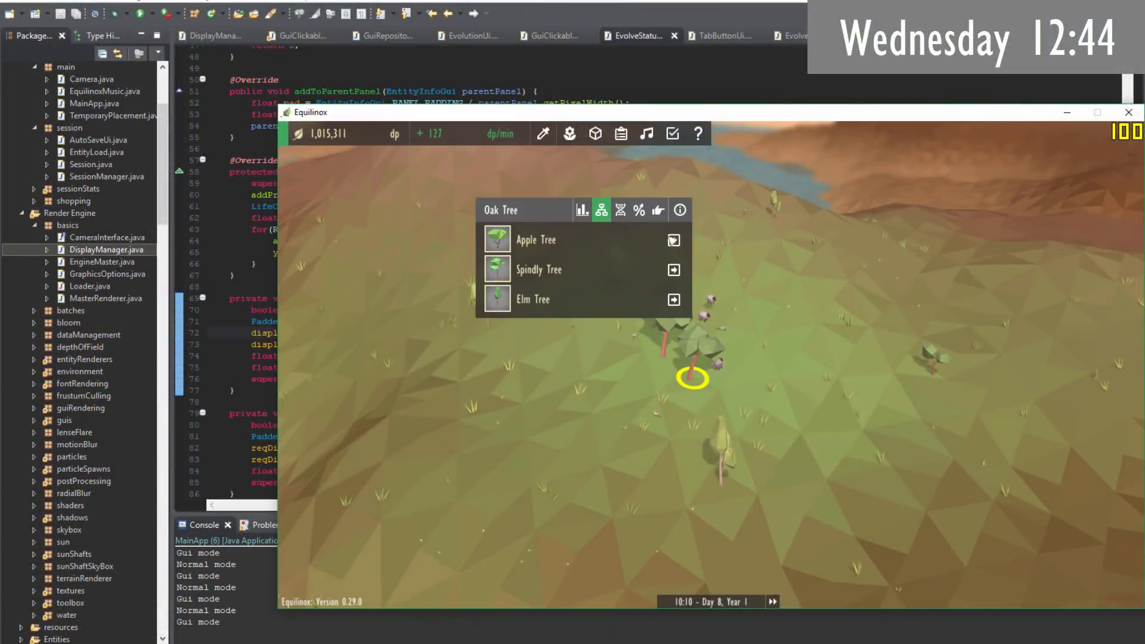
click(672, 240)
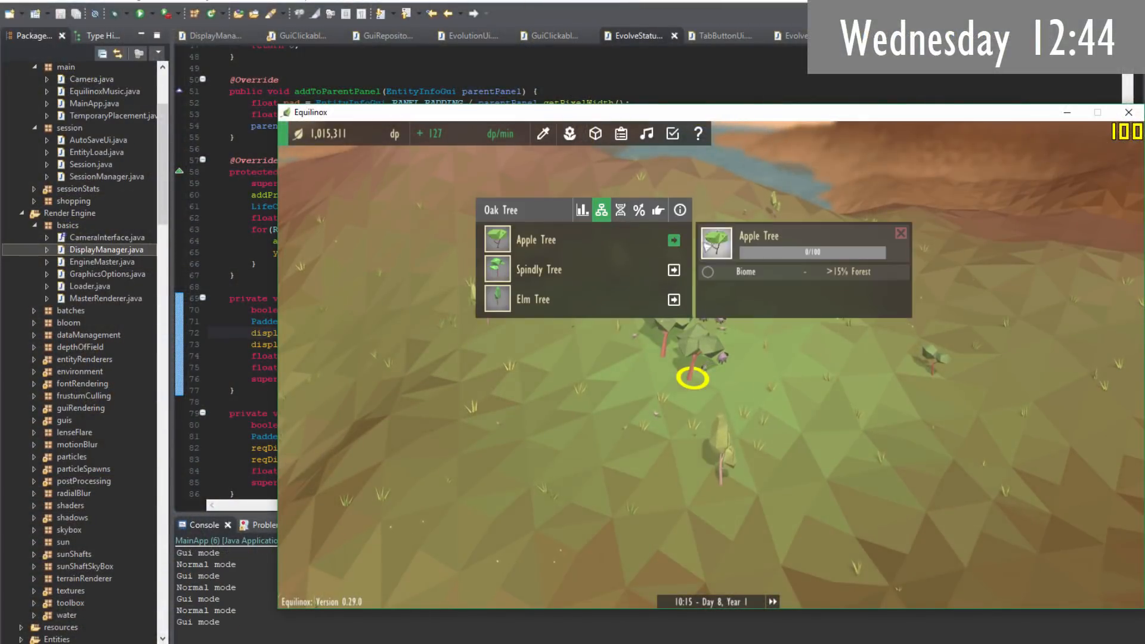
click(901, 234)
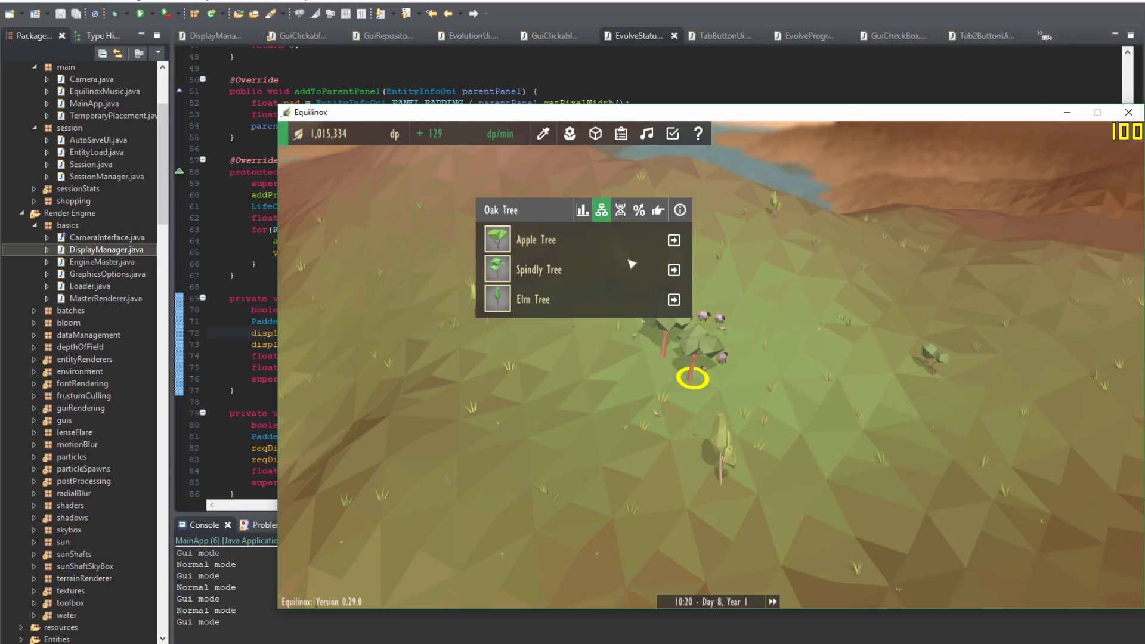
click(673, 300)
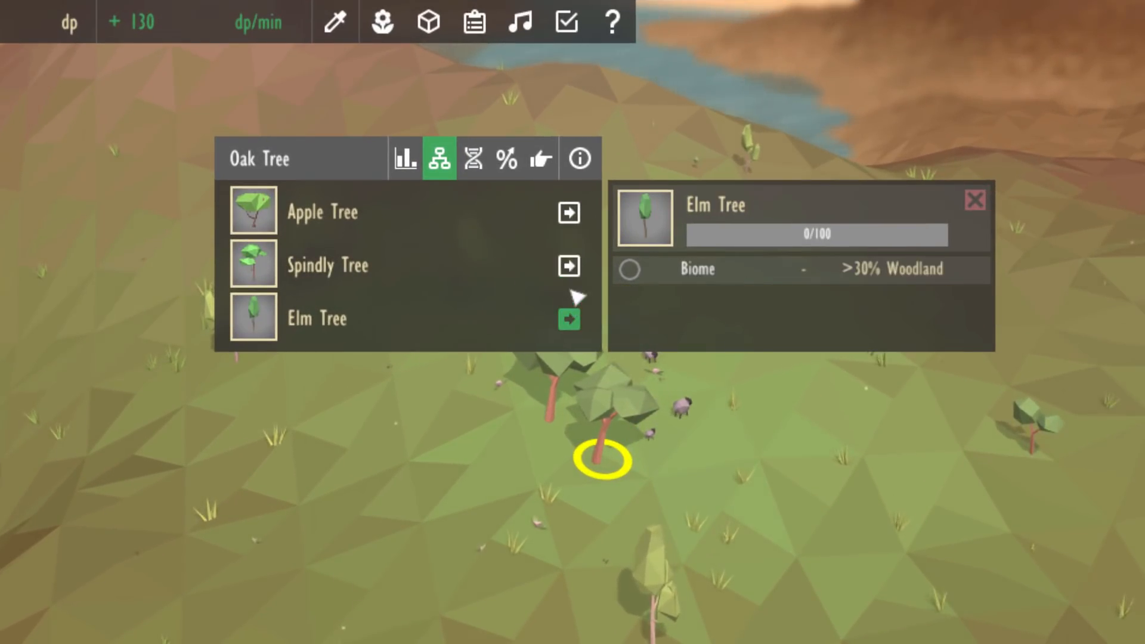
click(568, 264)
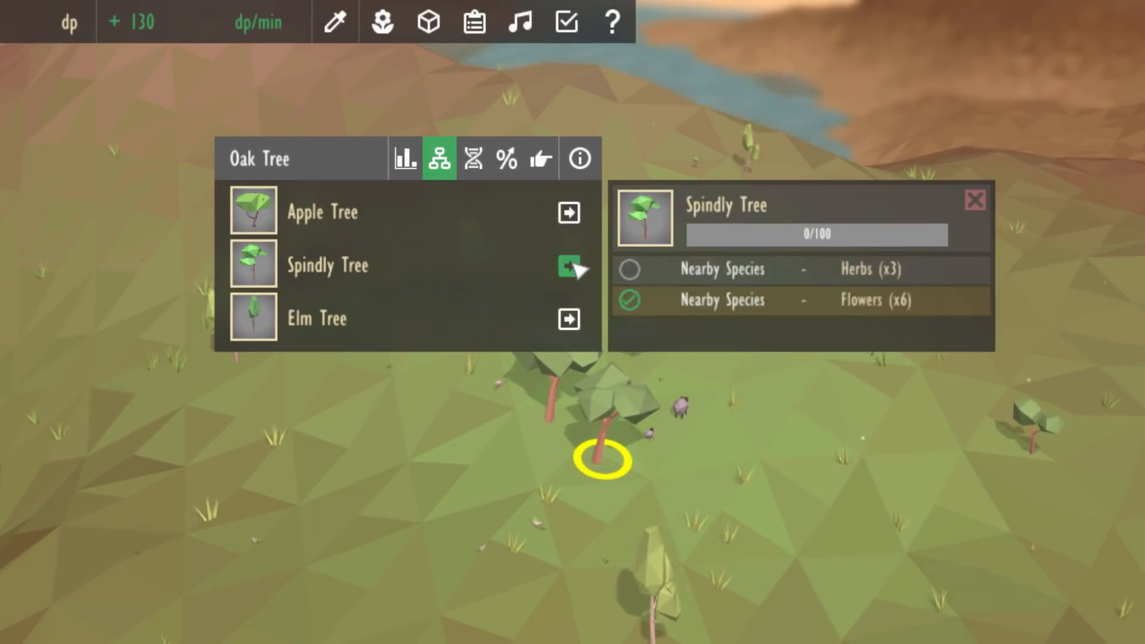
mouse_move(568, 320)
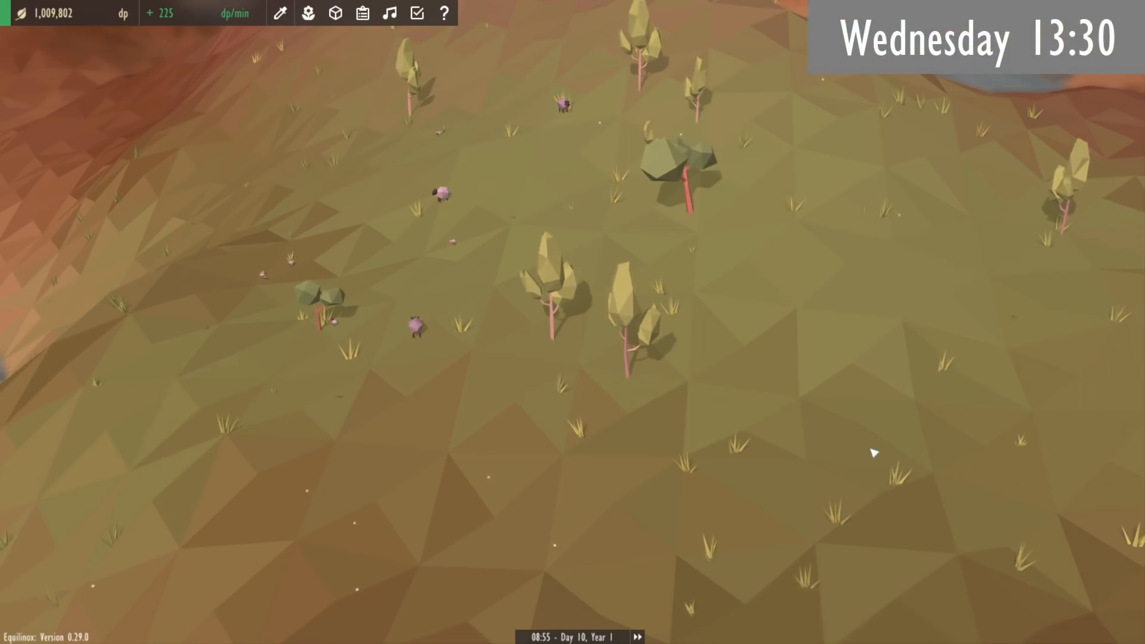
click(628, 358)
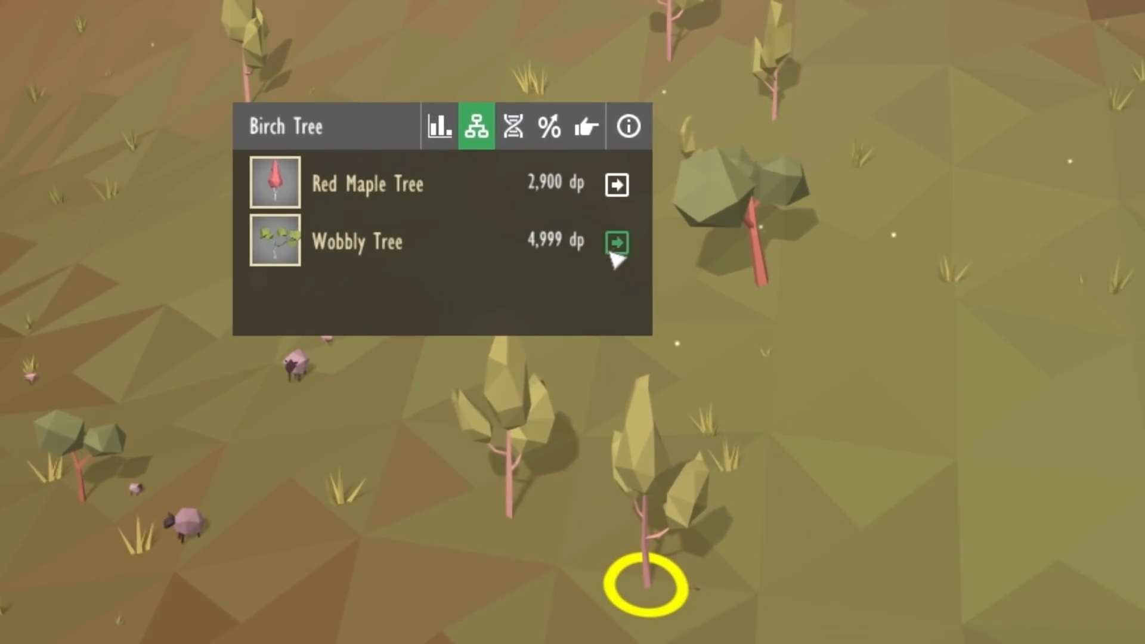
click(617, 243)
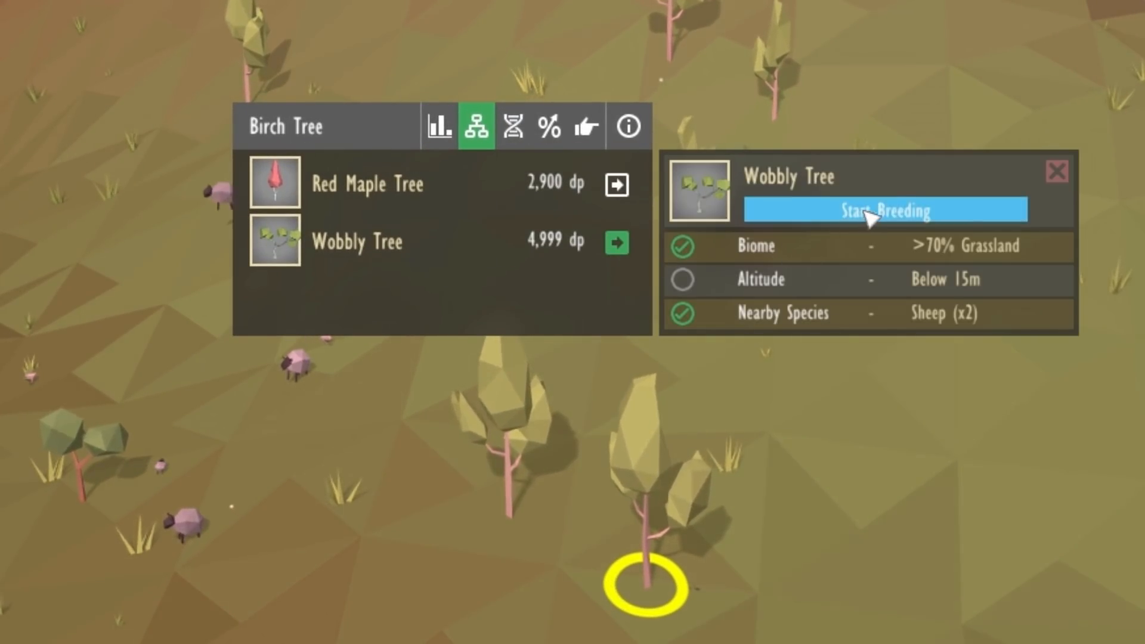
mouse_move(899, 234)
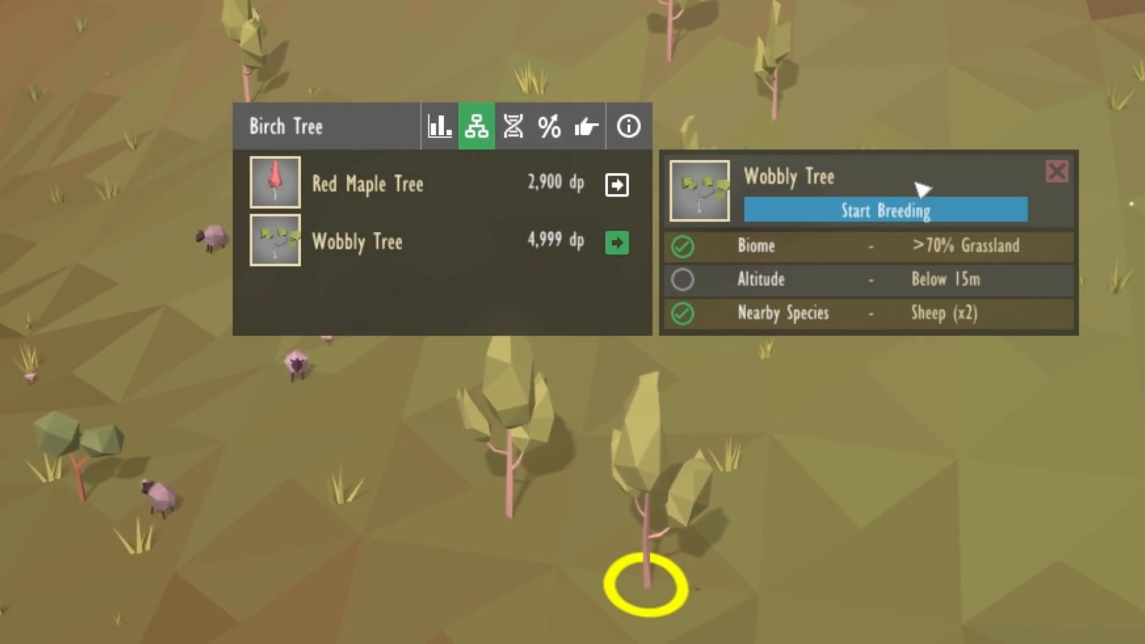
mouse_move(1139, 482)
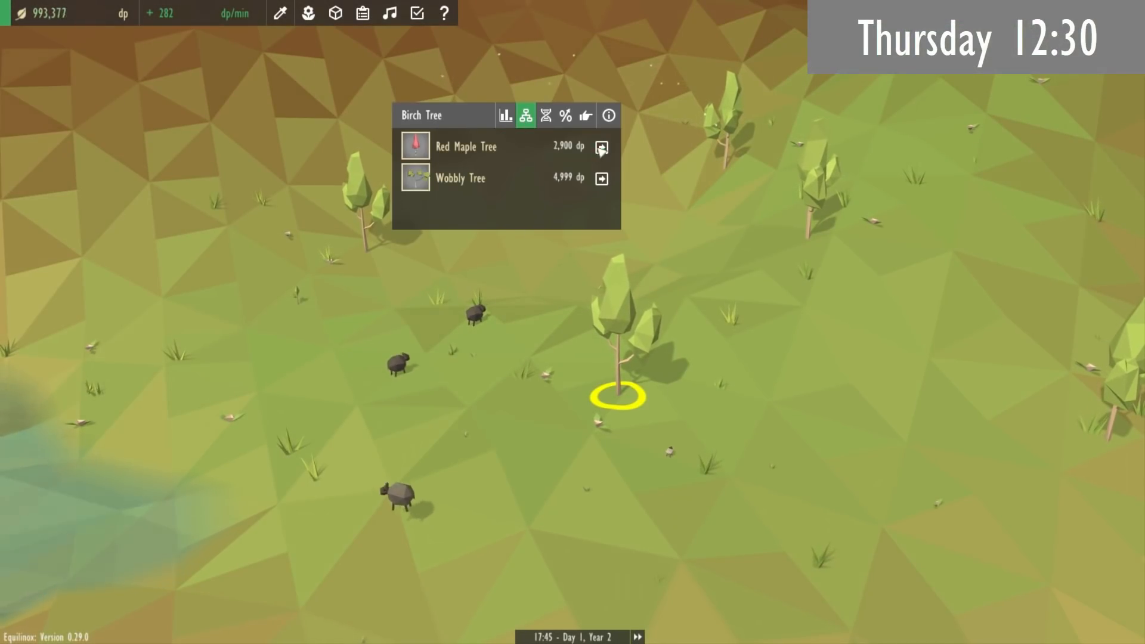
- Compare Red Maple Tree's unmet requirements with Wobbly Tree's fully met ones, then select a grass tuft
click(601, 146)
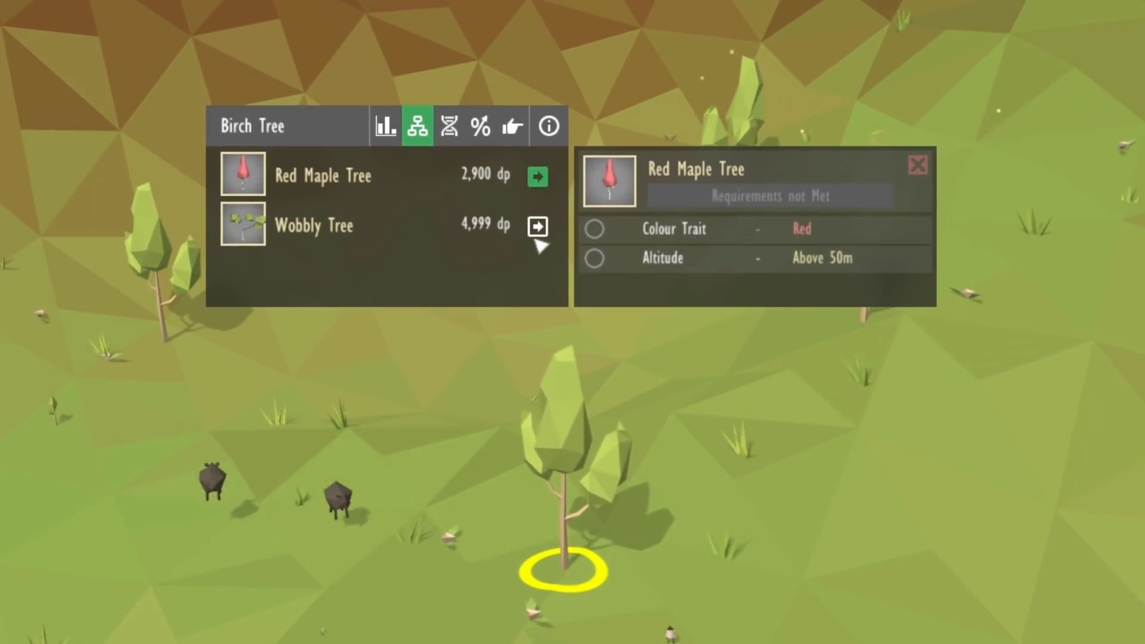
click(537, 226)
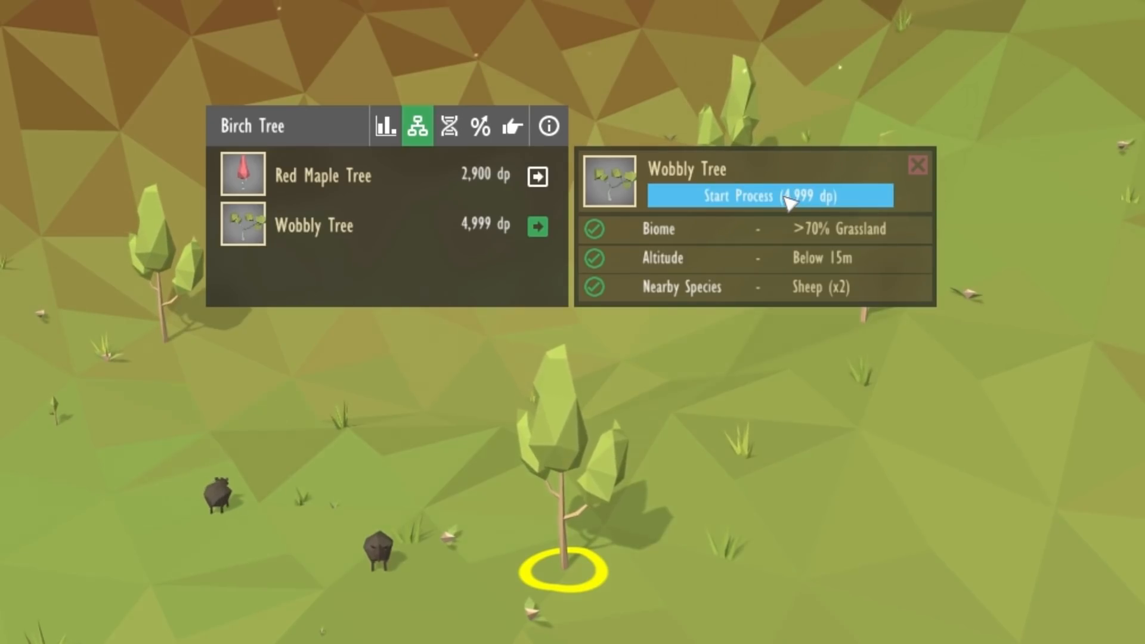
click(770, 195)
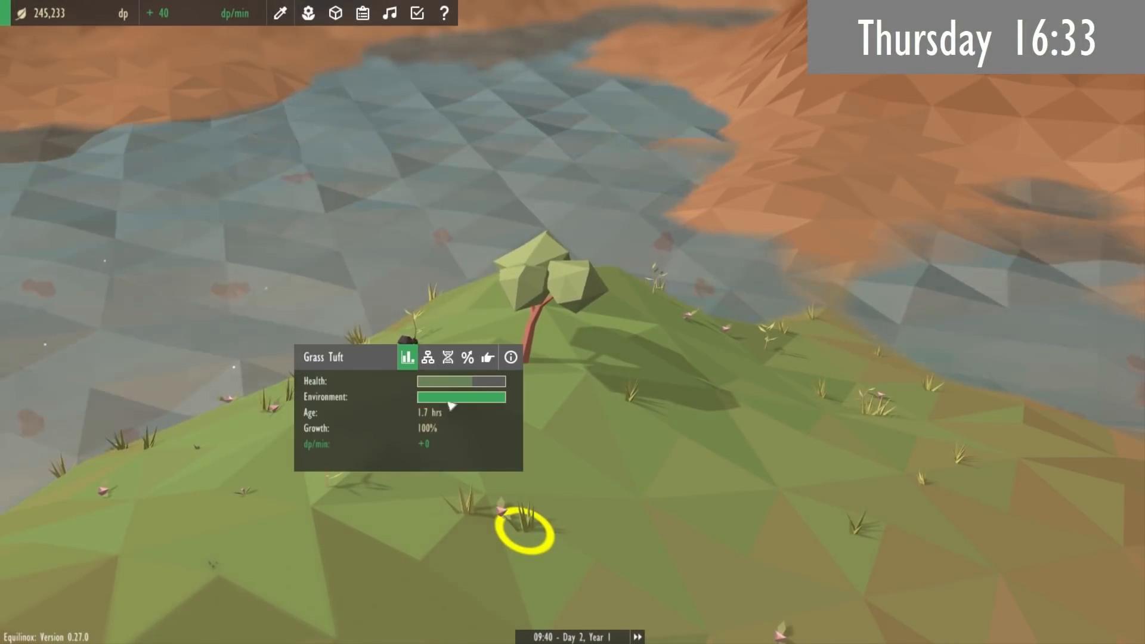
- Dismiss the grass tuft's info and briefly inspect the grazing sheep
click(429, 358)
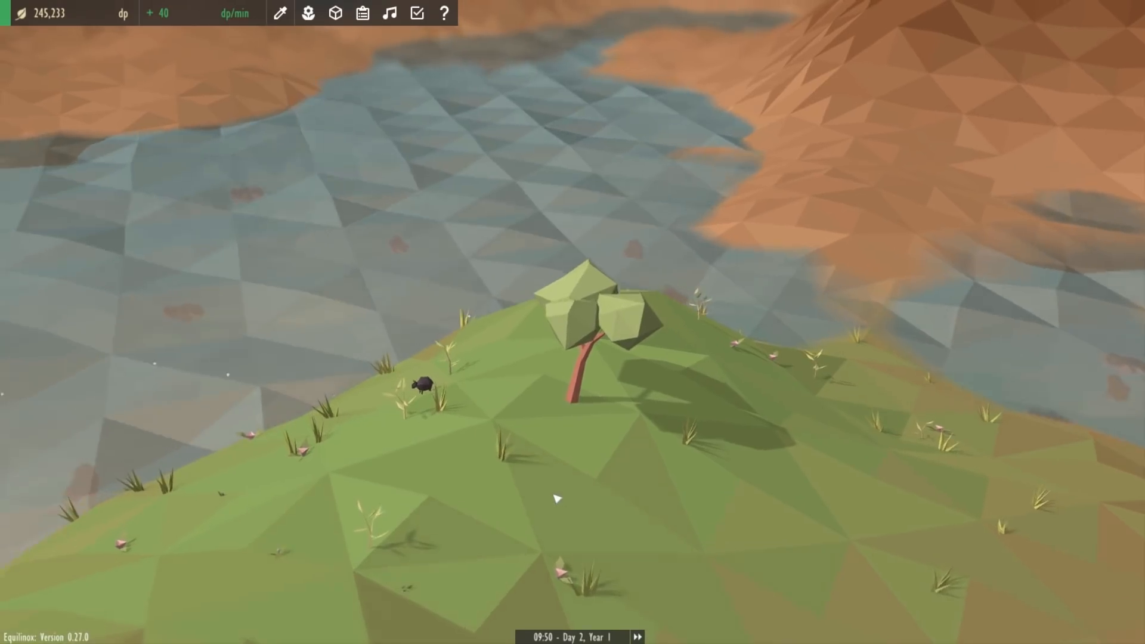
click(422, 384)
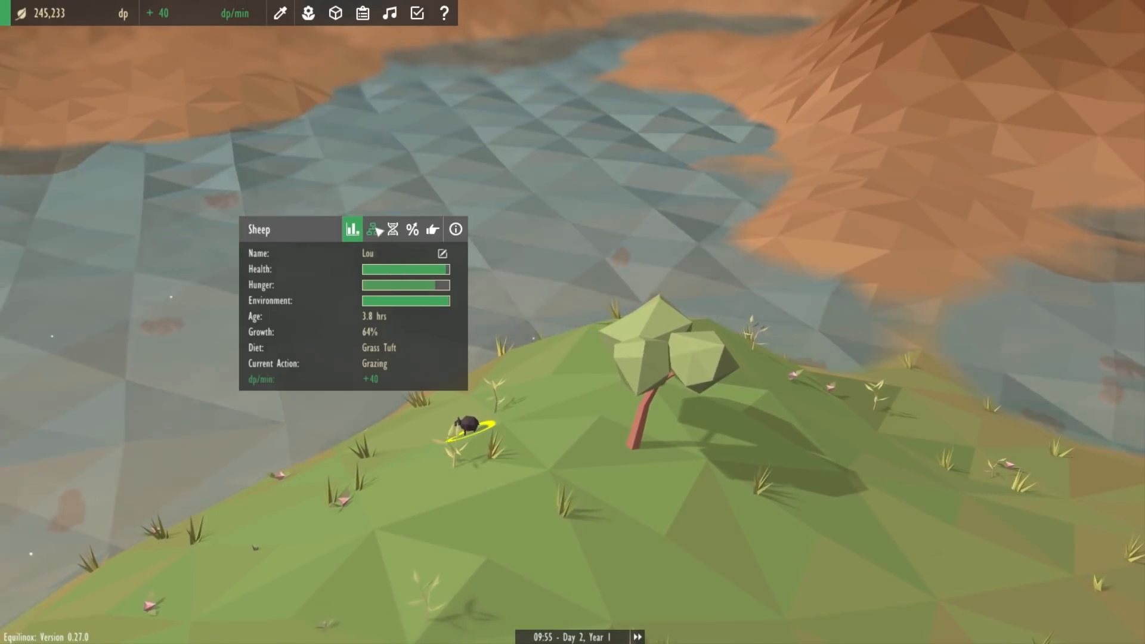
click(373, 229)
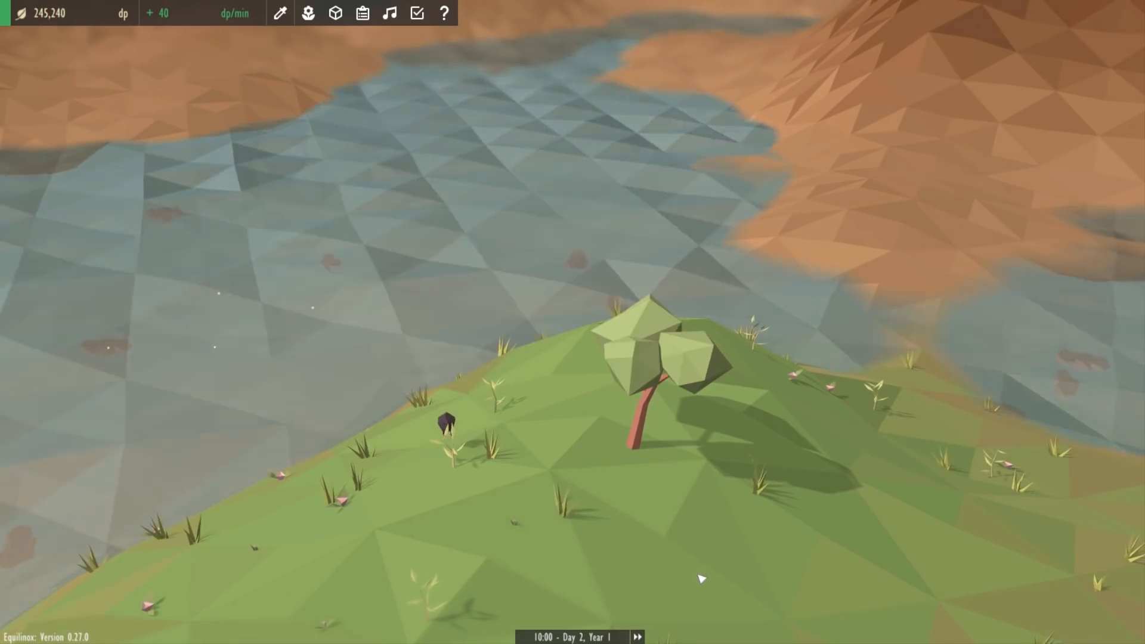
- Show the hilltop oak's Apple, Elm and Sycamore Tree breeding requirements
click(646, 406)
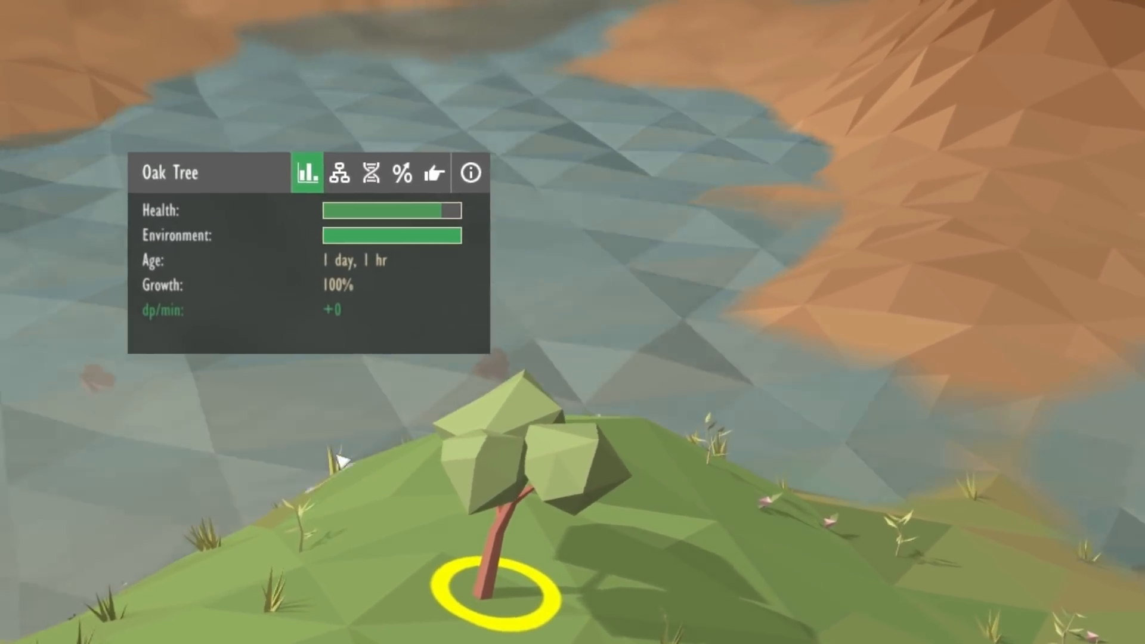
mouse_move(339, 173)
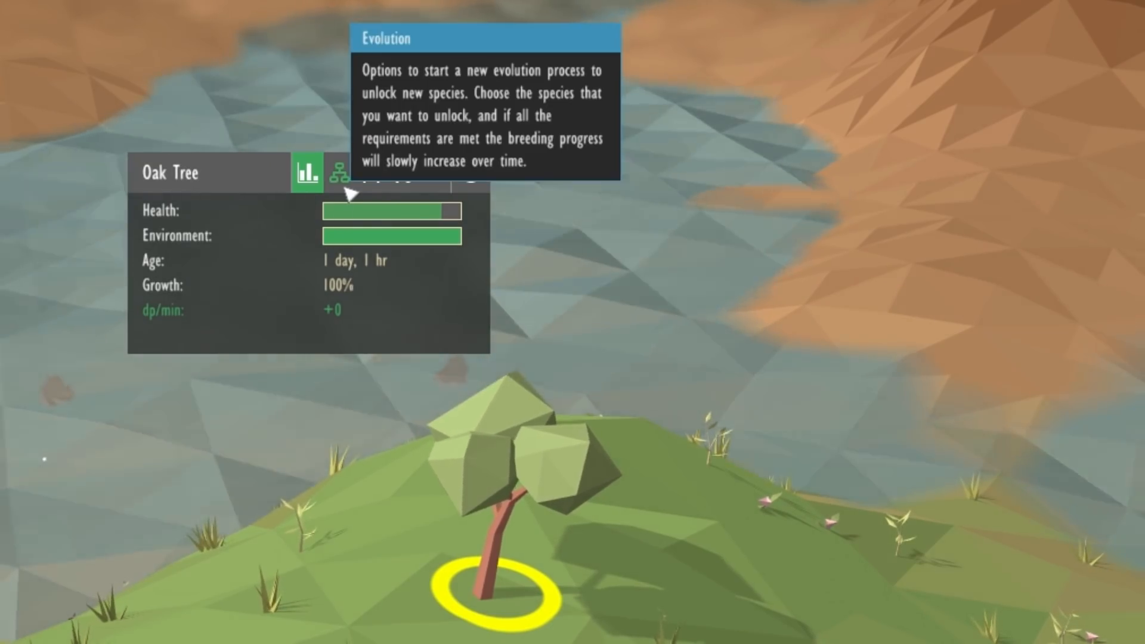
click(339, 173)
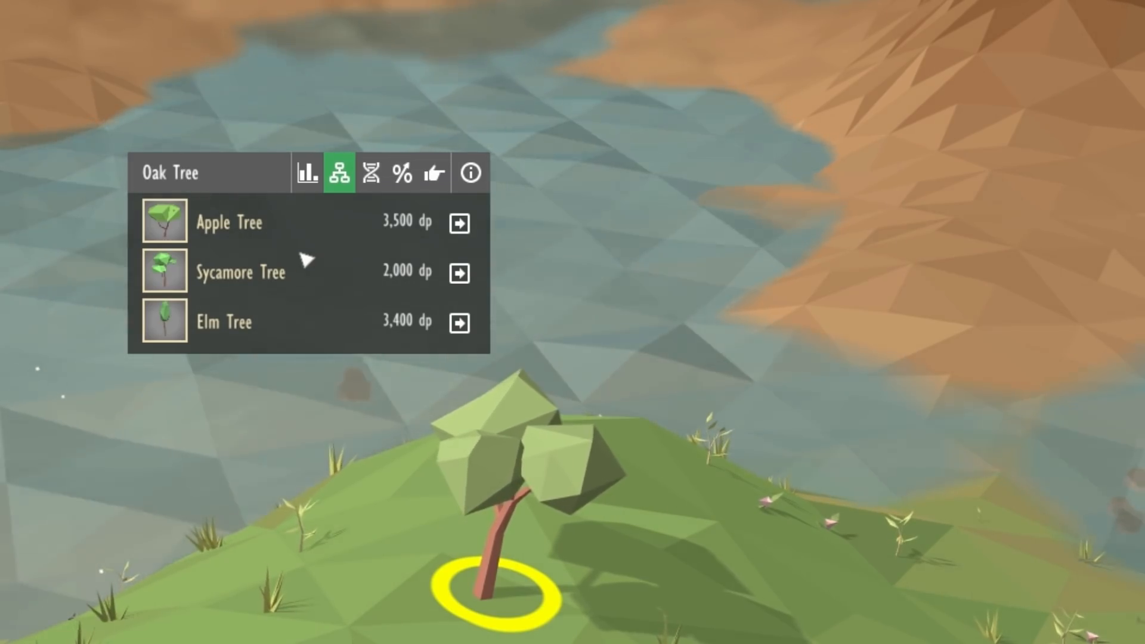
click(458, 222)
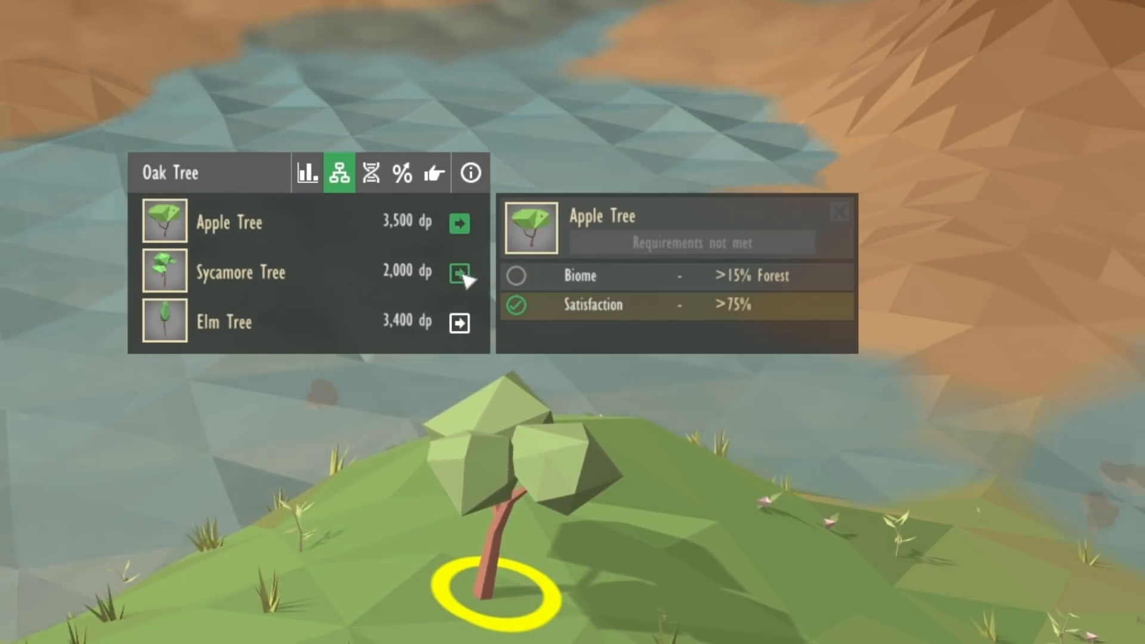
click(460, 322)
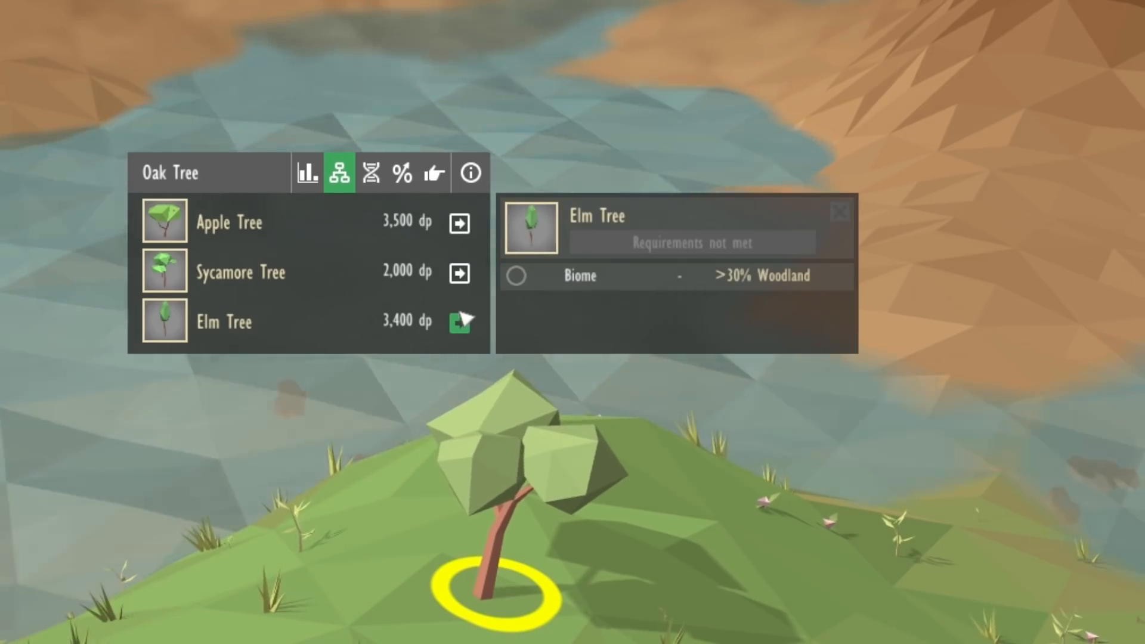
click(458, 272)
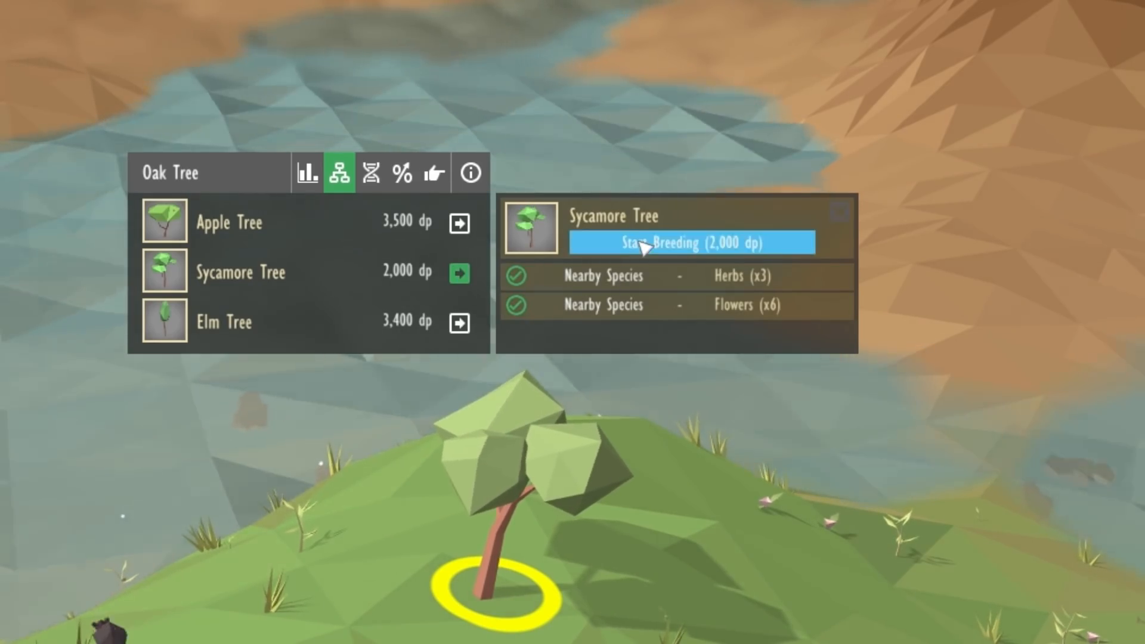
- Start breeding the Sycamore Tree for 2,000 dp and dismiss the Species Evolved notification
click(693, 242)
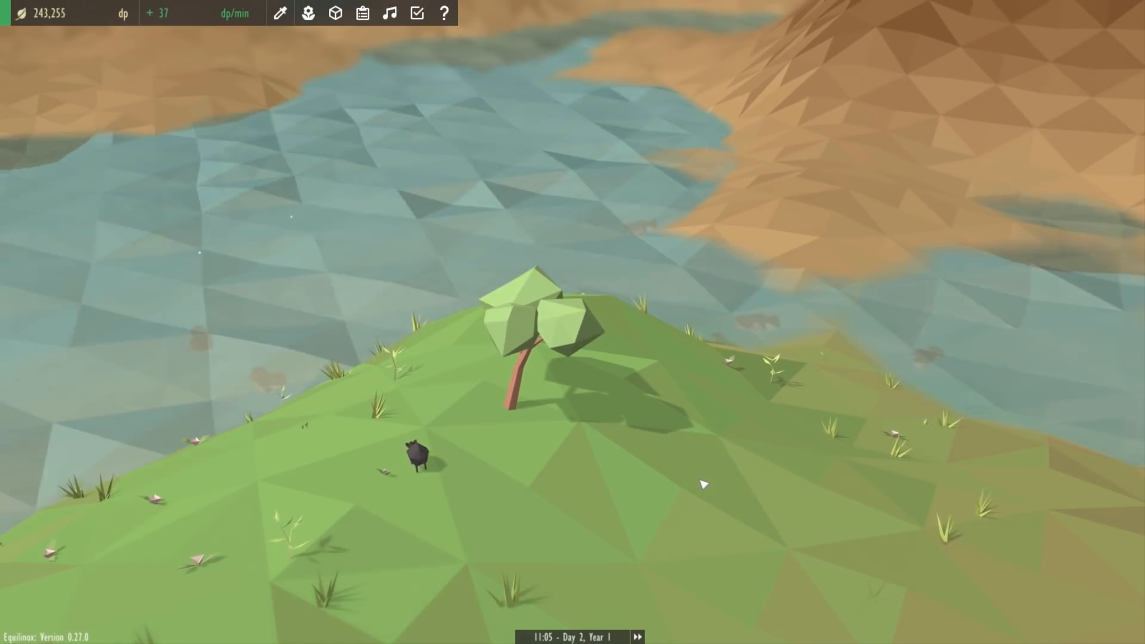
click(519, 358)
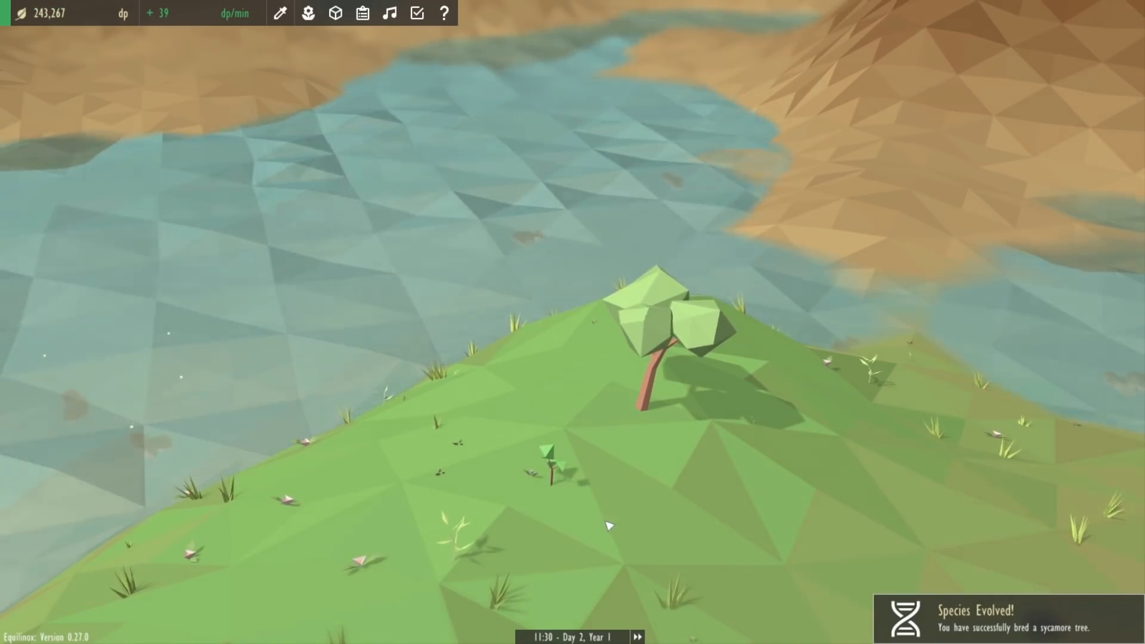
- Show the oak's evolution options with Sycamore unlocked, plus Apple Tree's unmet requirements
click(654, 365)
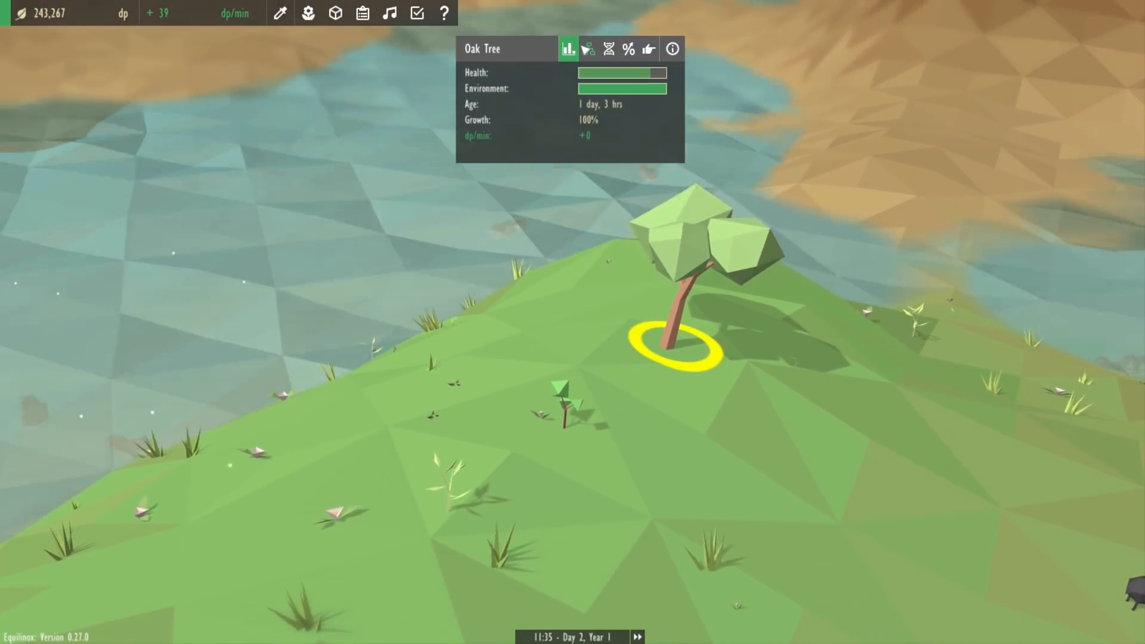
click(591, 49)
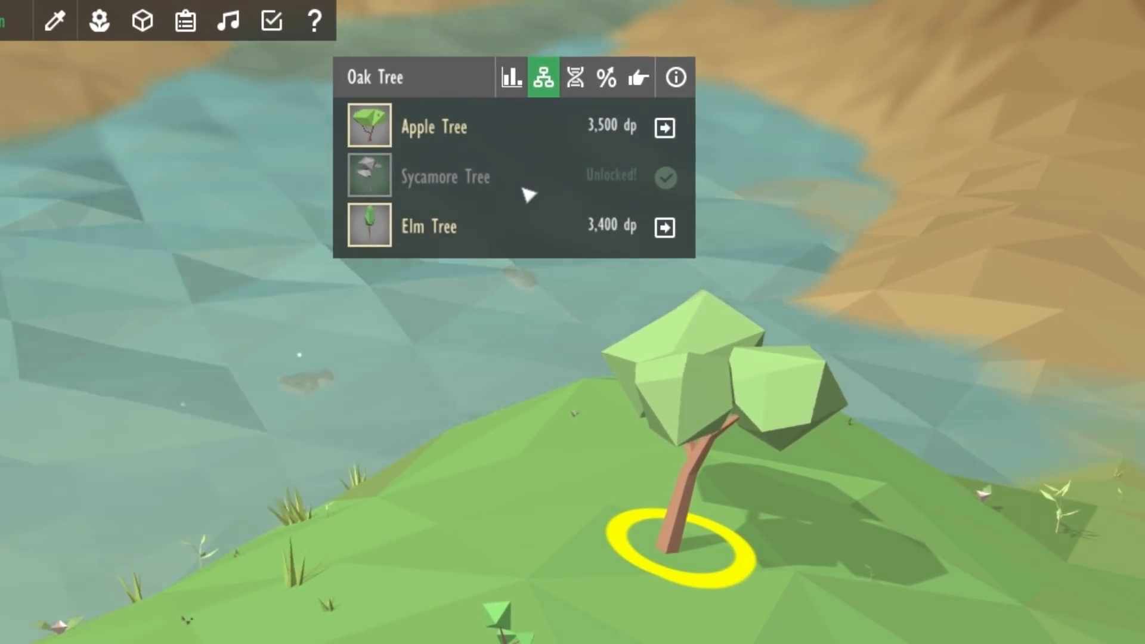
click(664, 126)
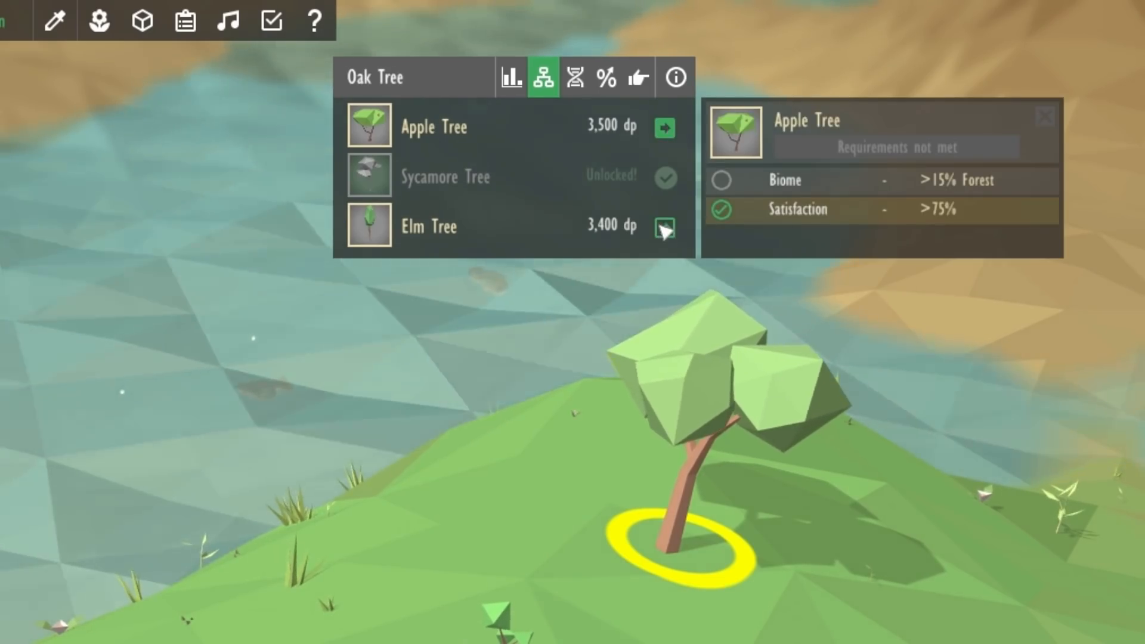